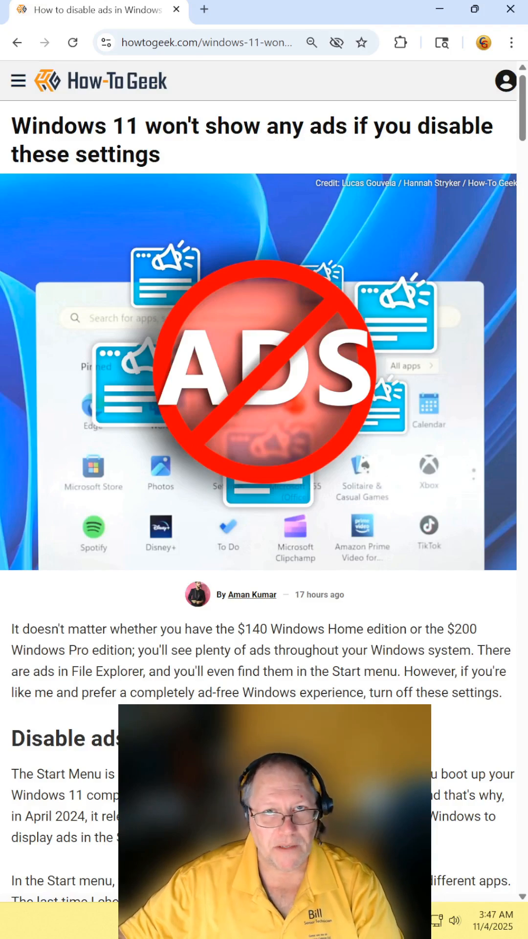
{"action": "scroll", "scroll_direction": "down", "scroll_amount": 3}
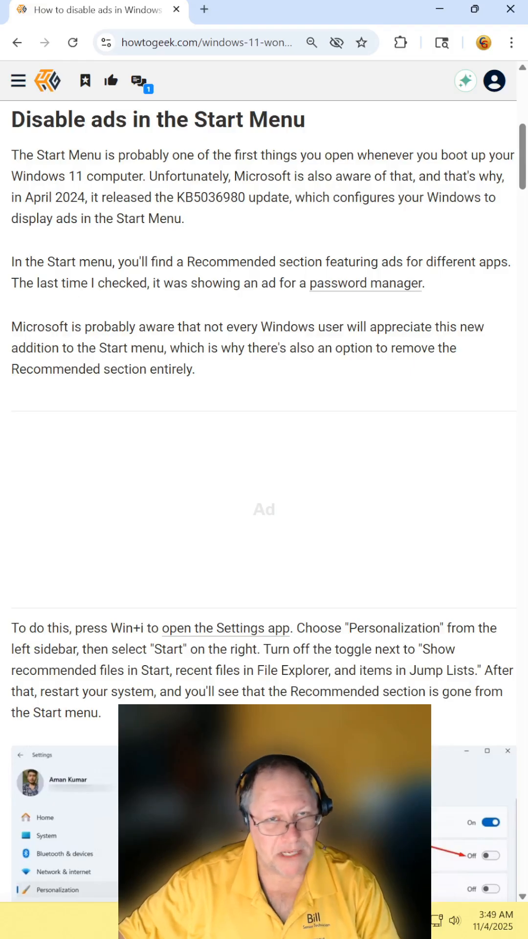
{"action": "scroll", "scroll_direction": "down", "scroll_amount": 3}
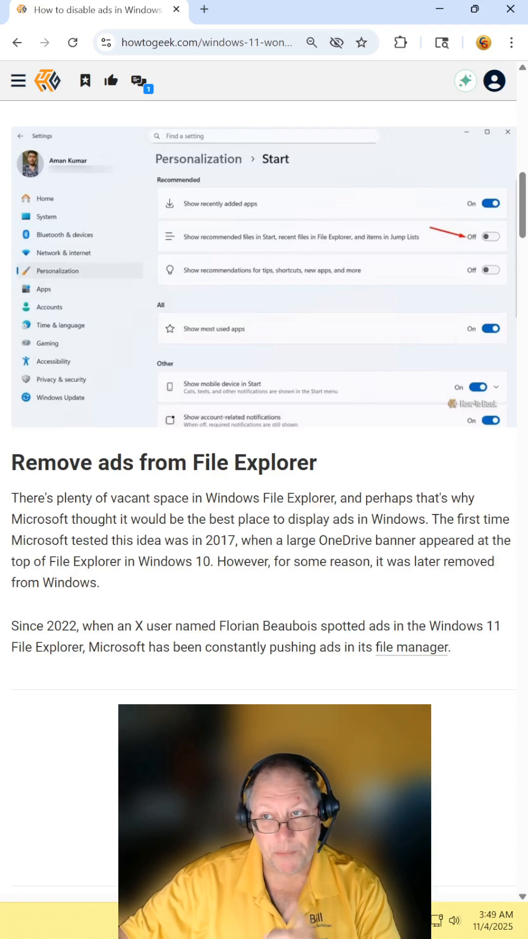
{"action": "scroll", "scroll_direction": "down", "scroll_amount": 3}
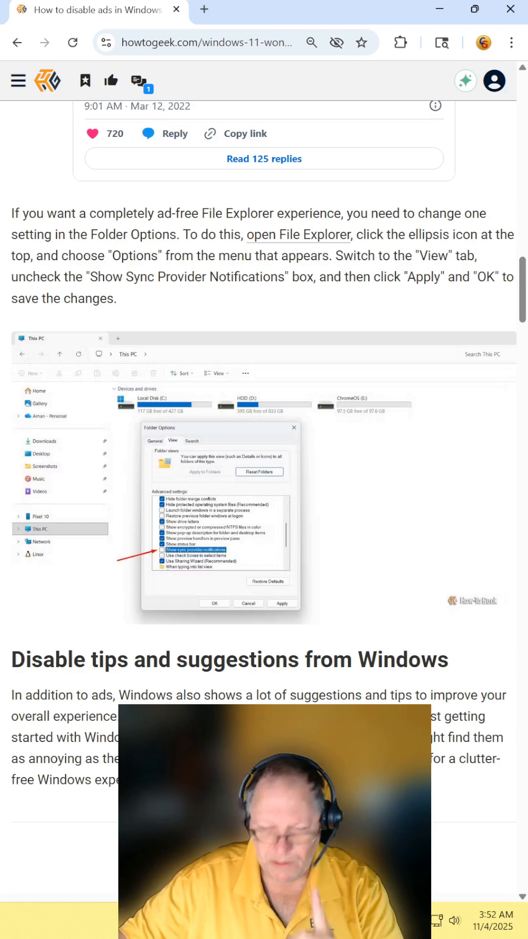
{"action": "scroll", "scroll_direction": "down", "scroll_amount": 3}
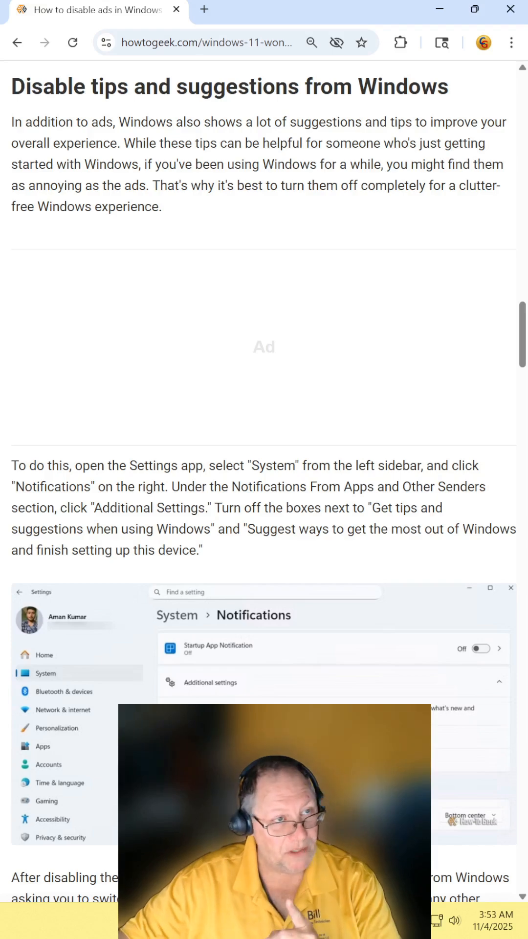
{"action": "scroll", "scroll_direction": "down", "scroll_amount": 3}
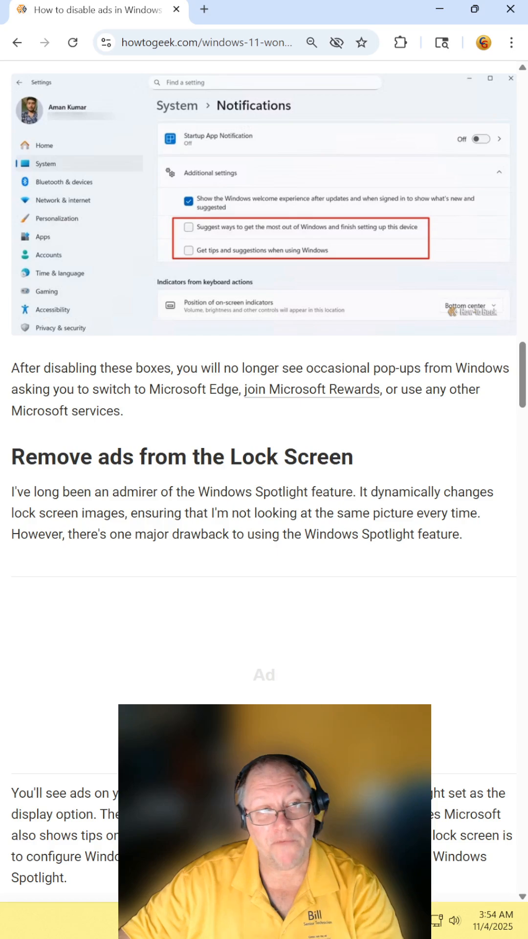
{"action": "scroll", "scroll_direction": "down", "scroll_amount": 3}
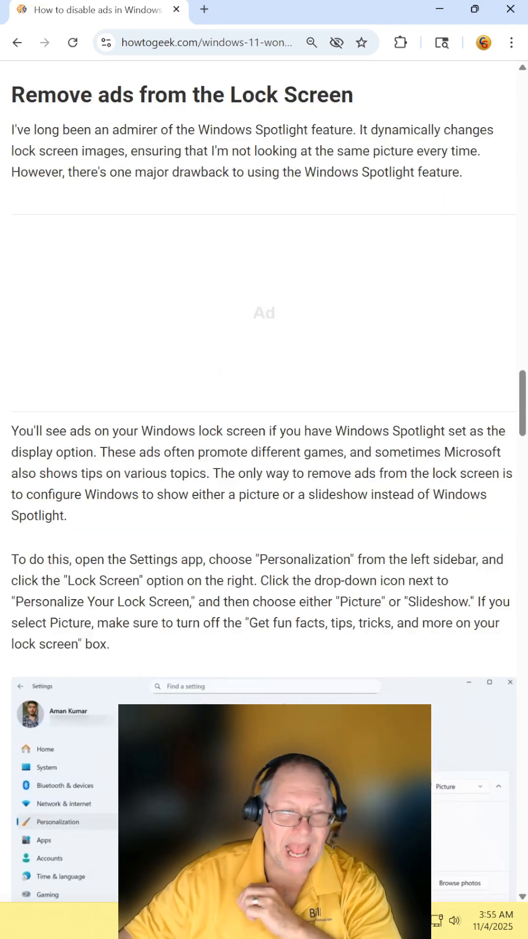
{"action": "scroll", "scroll_direction": "down", "scroll_amount": 3}
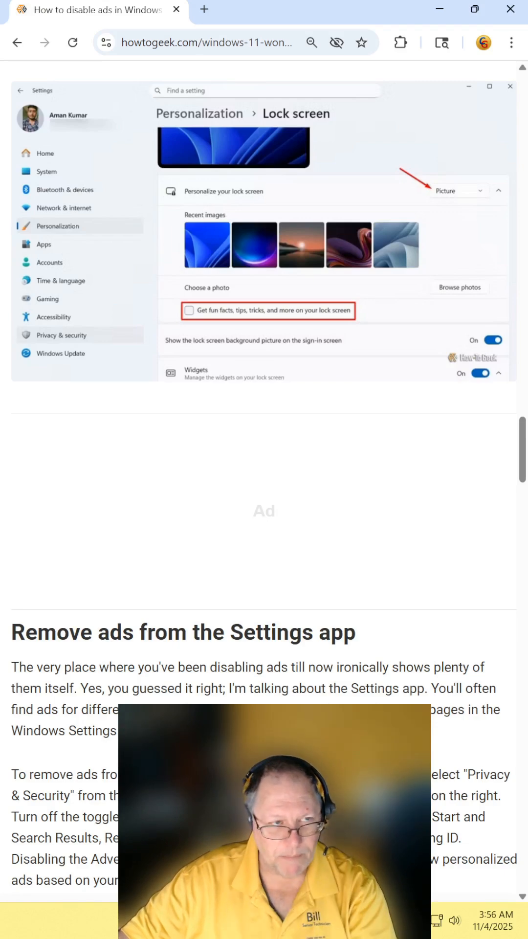
{"action": "scroll", "scroll_direction": "down", "scroll_amount": 3}
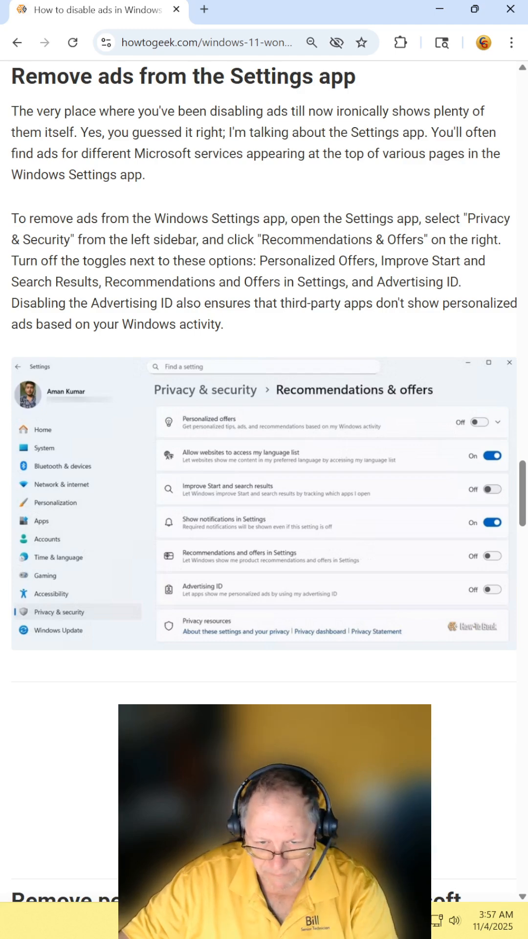
{"action": "scroll", "scroll_direction": "down", "scroll_amount": 3}
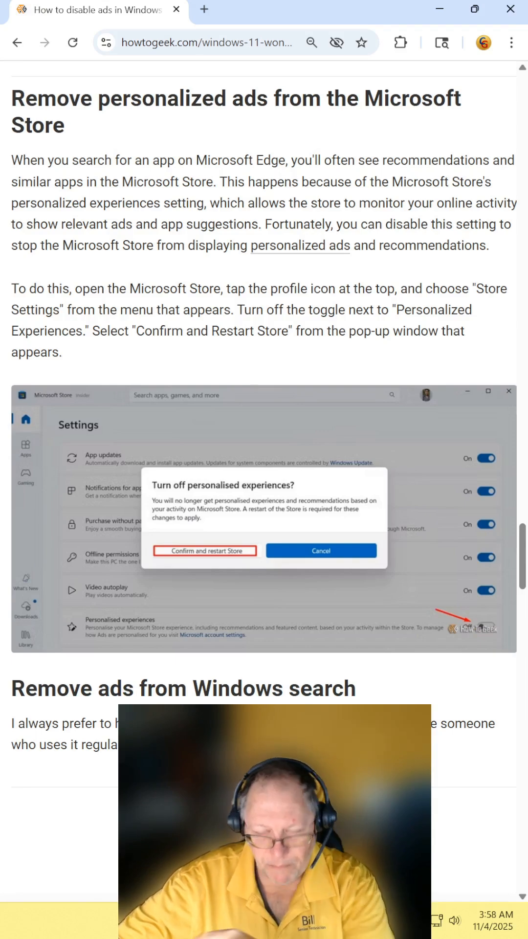
{"action": "scroll", "scroll_direction": "down", "scroll_amount": 3}
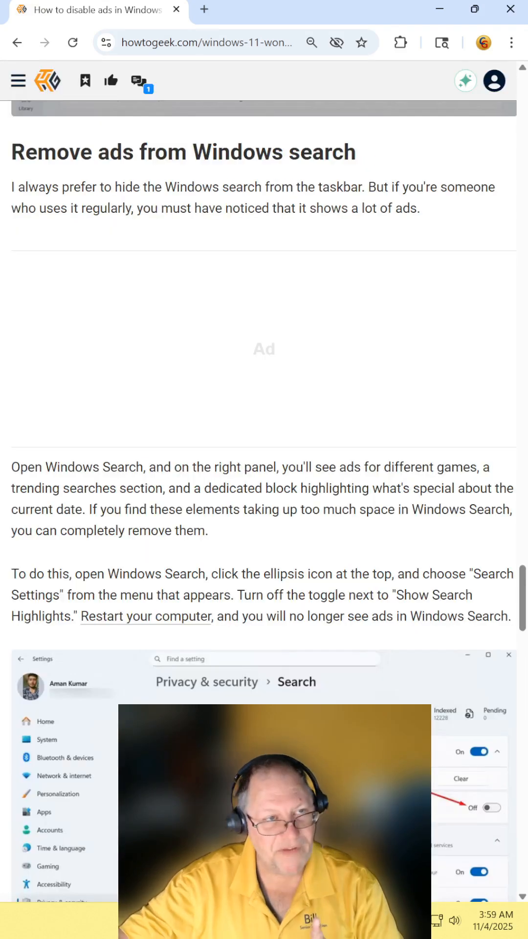
{"action": "scroll", "scroll_direction": "down", "scroll_amount": 3}
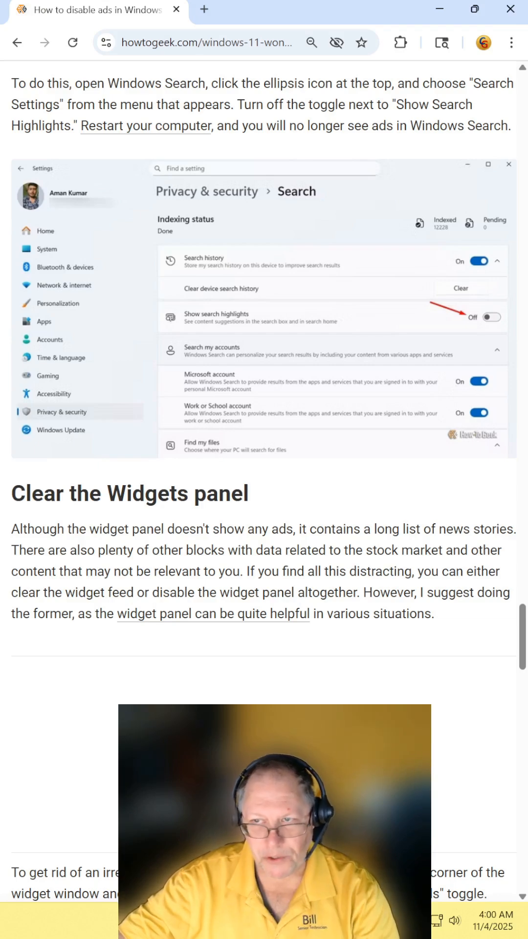
{"action": "scroll", "scroll_direction": "down", "scroll_amount": 3}
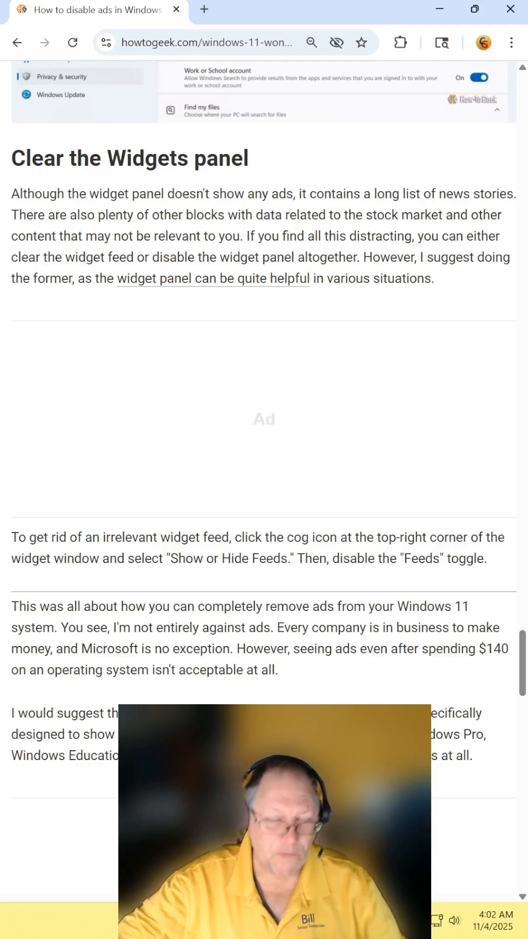